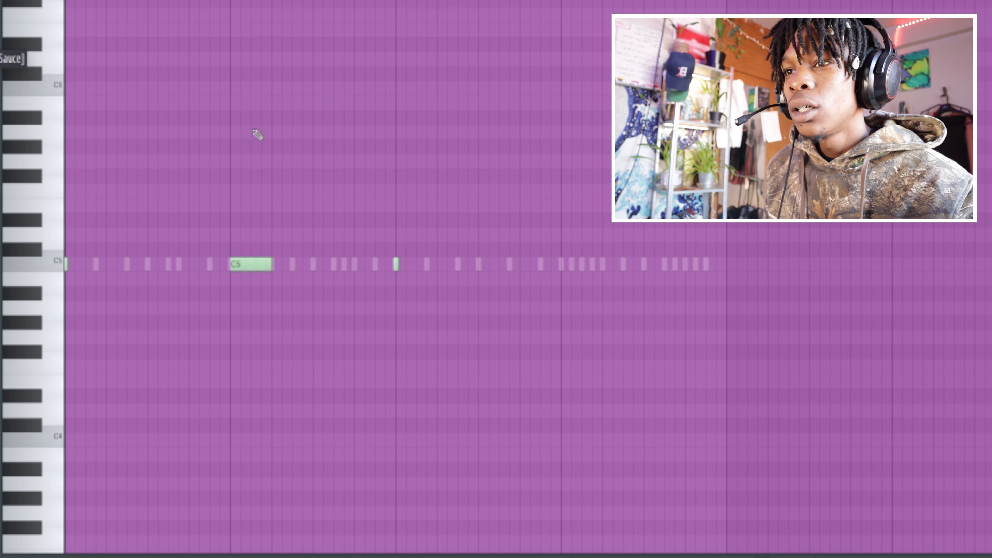
# Place two slide notes above the C5 808 notes around bar 2.5–3.
pyautogui.click(259, 133)
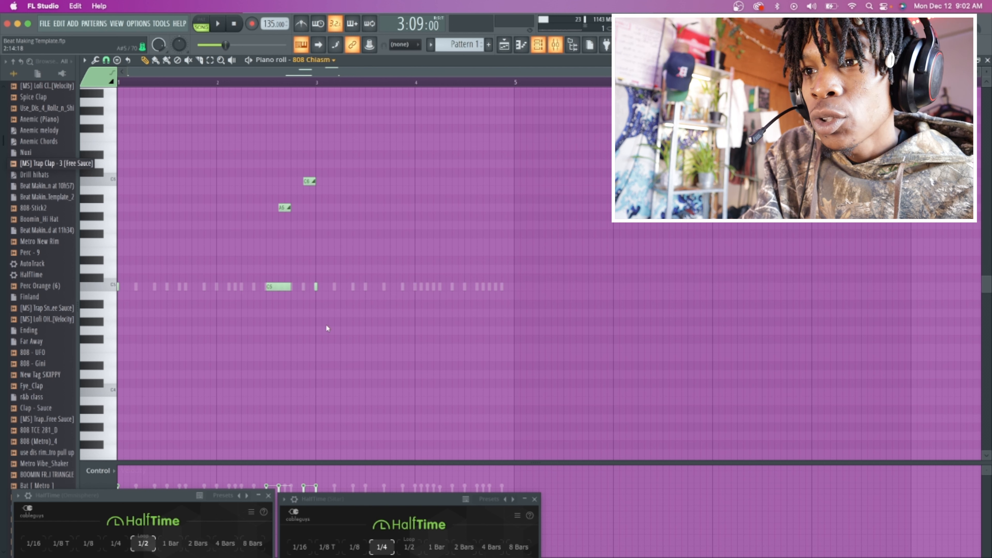
# Lengthen the short C5 808 note and draw another C5 note near bar 3.7.
pyautogui.click(307, 287)
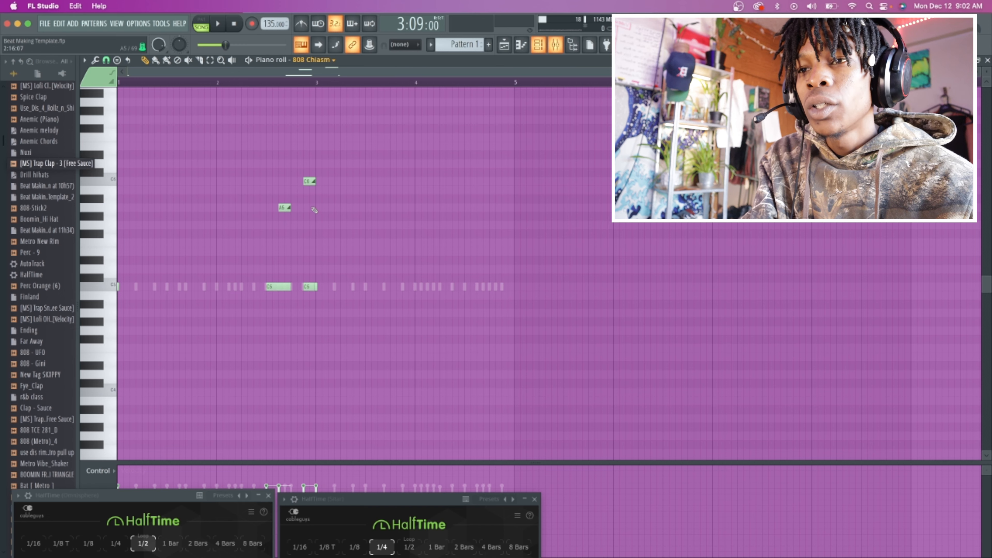
pyautogui.click(218, 24)
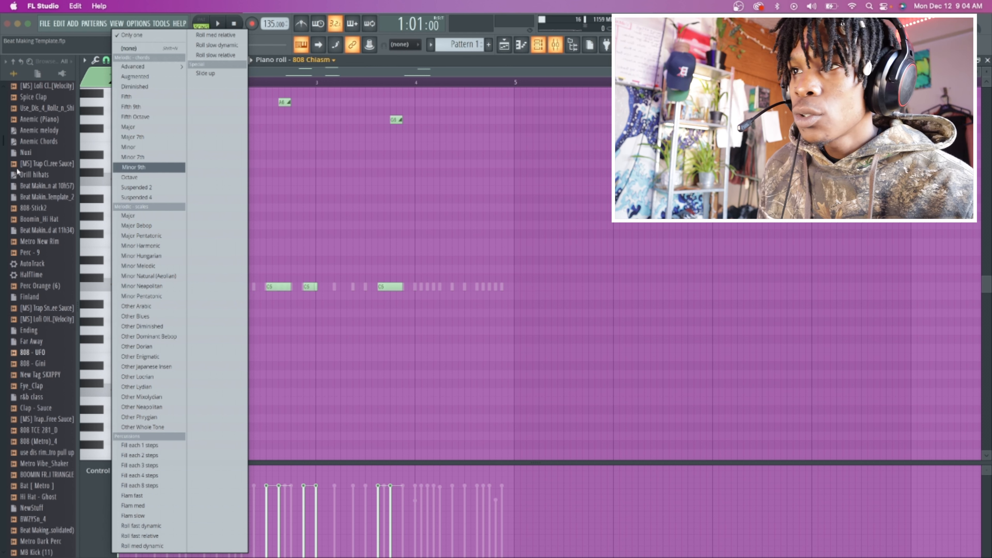
pyautogui.moveTo(132, 96)
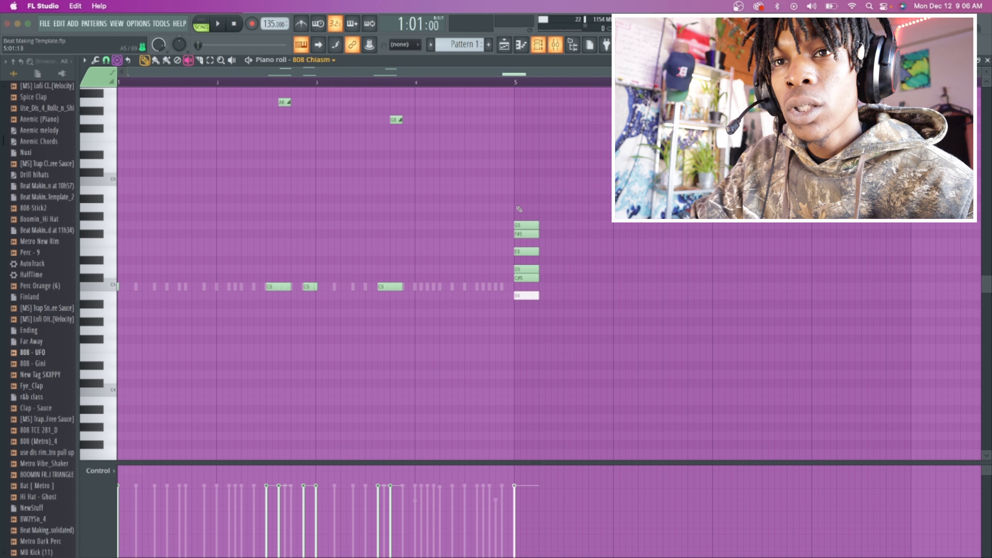
# Add 808 notes and slides from the B minor guide pitches, then show the Channel rack.
pyautogui.click(525, 208)
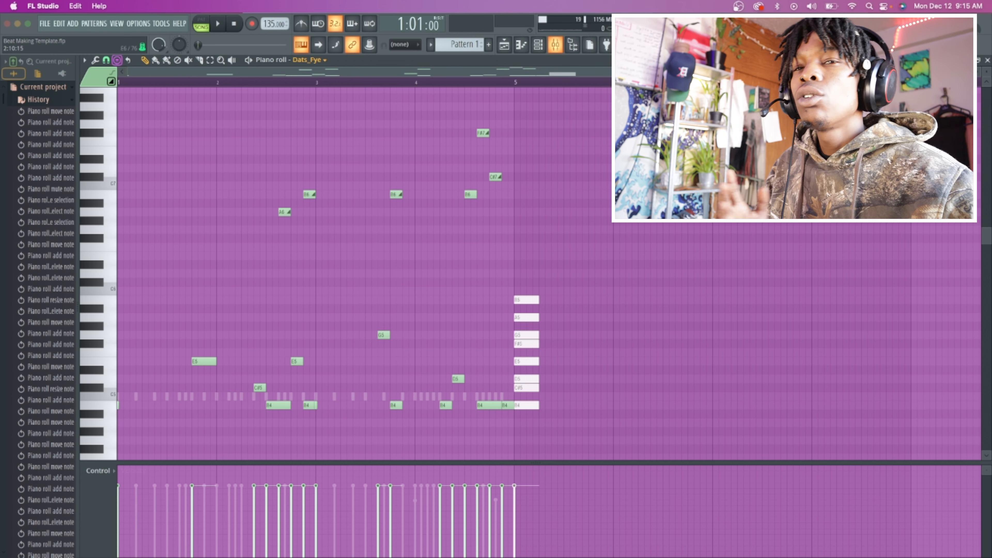
pyautogui.click(538, 45)
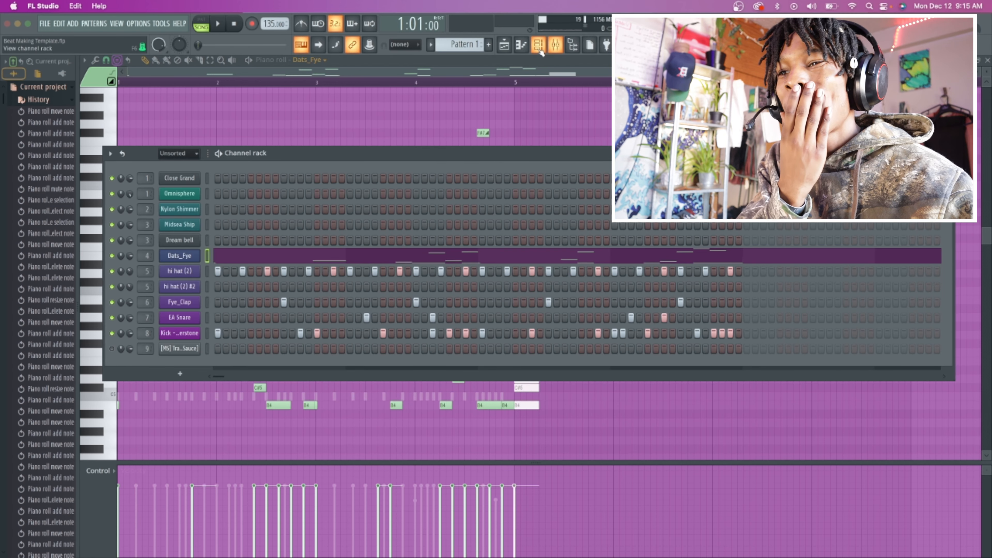
pyautogui.click(521, 45)
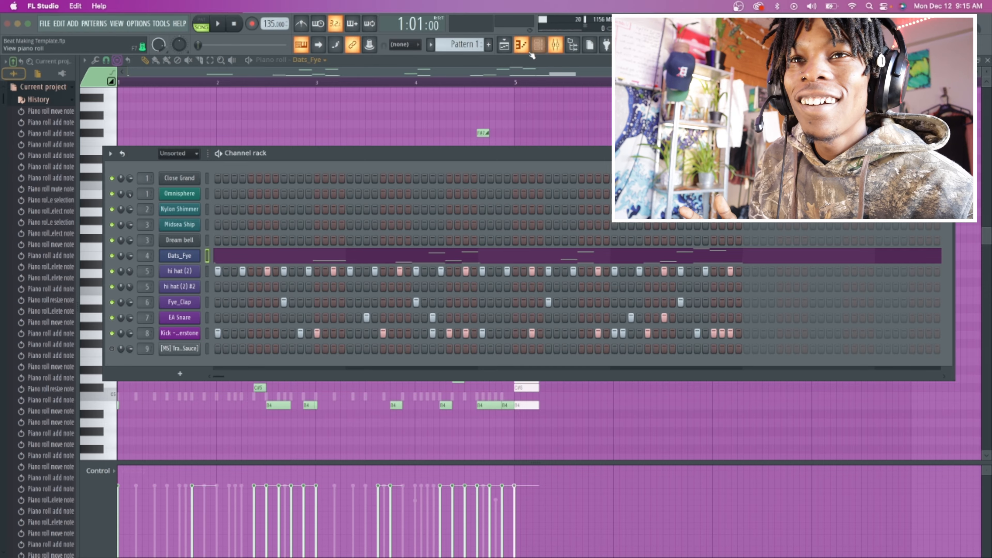